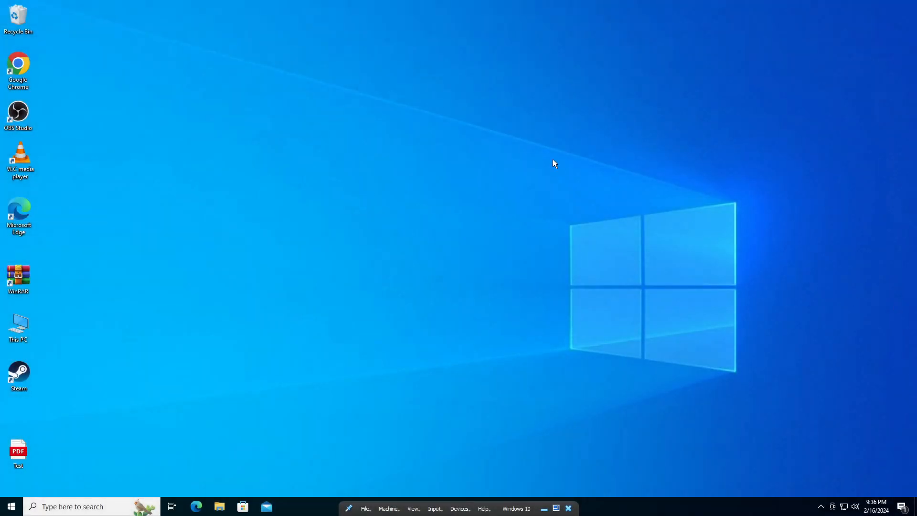
mouse_move(26, 457)
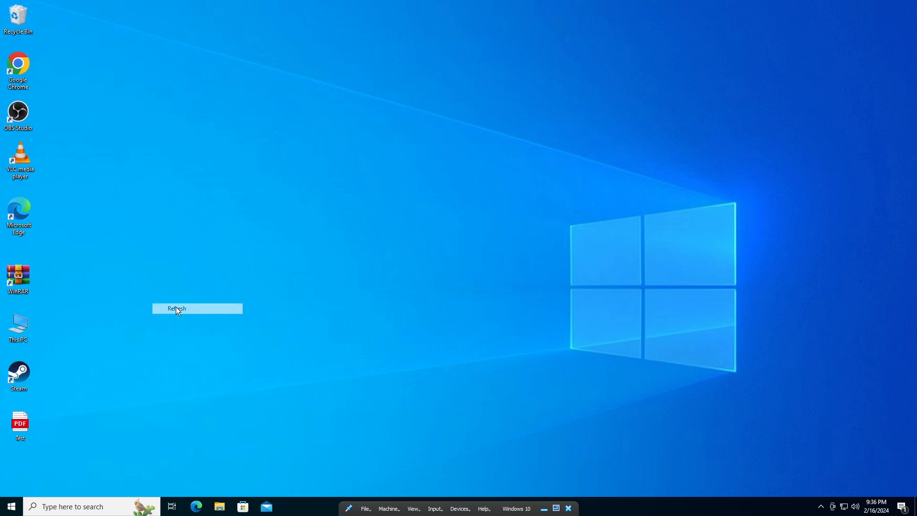
Open the Steam shortcut's file location to find its Program Files (x86) folder.
left_click(176, 308)
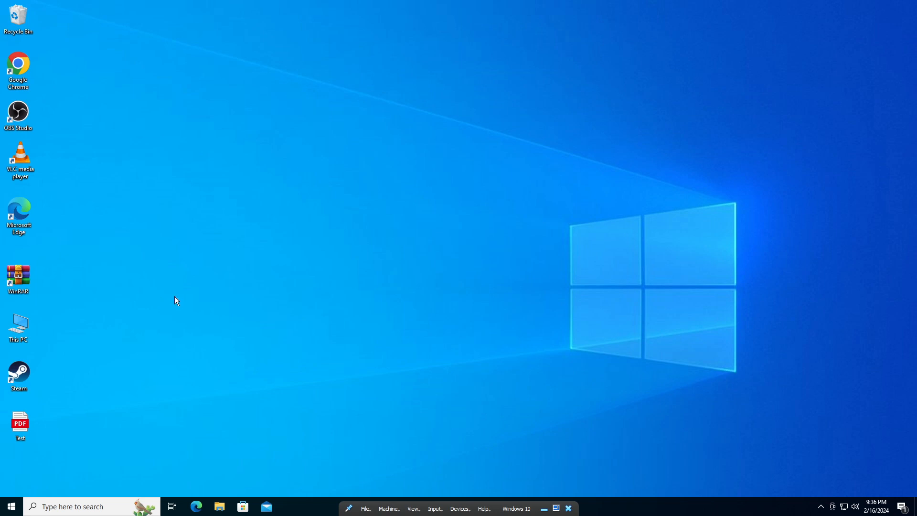
mouse_move(170, 297)
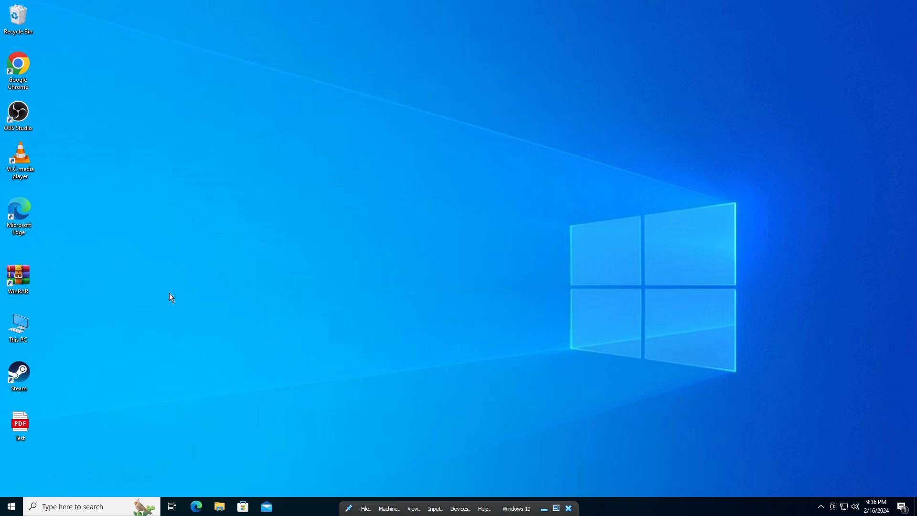
mouse_move(61, 326)
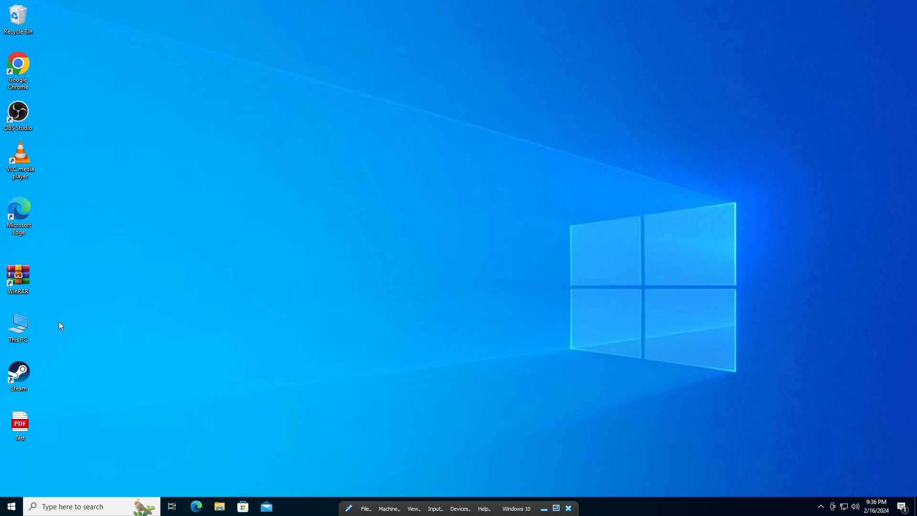
mouse_move(18, 375)
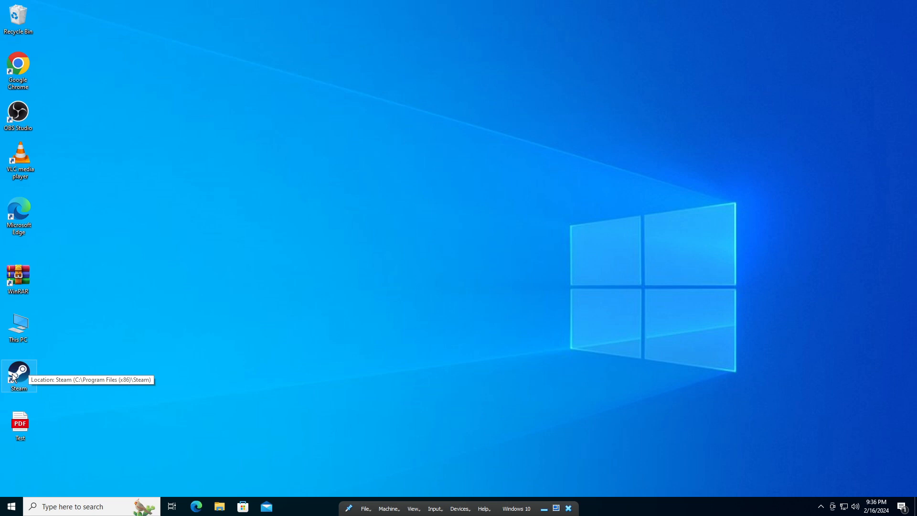
right_click(18, 375)
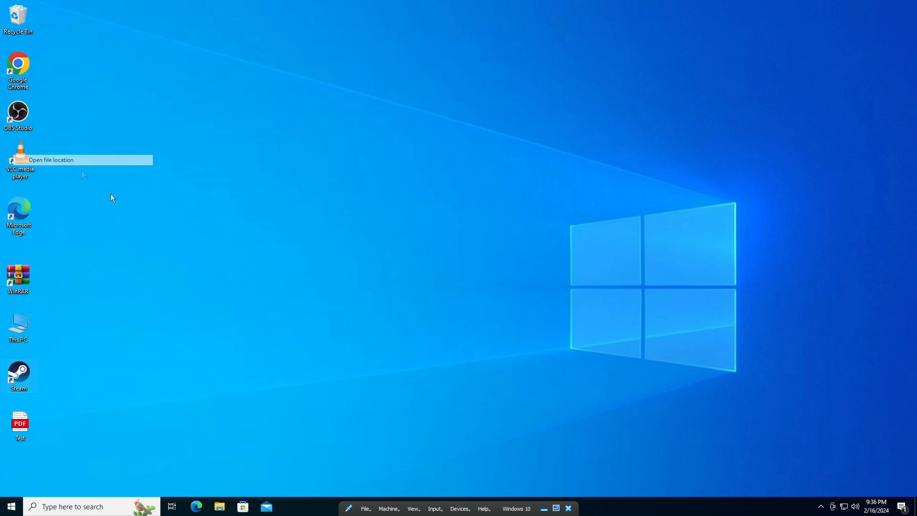
left_click(51, 159)
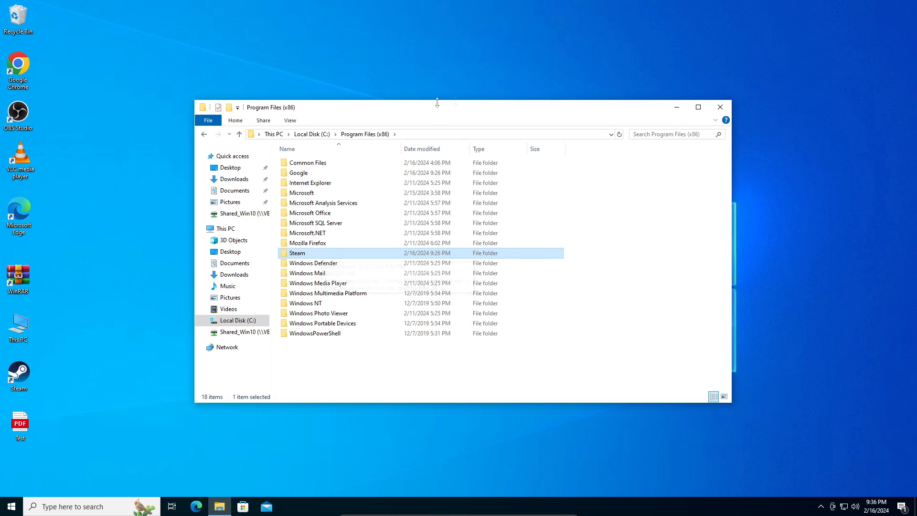
Search Windows for 'app' so Apps & features shows as best match.
left_click(720, 107)
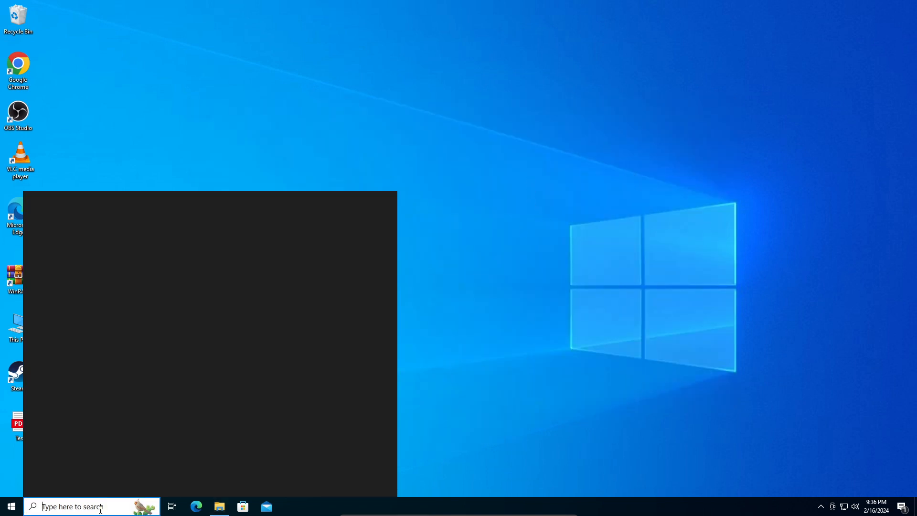
type("Paint")
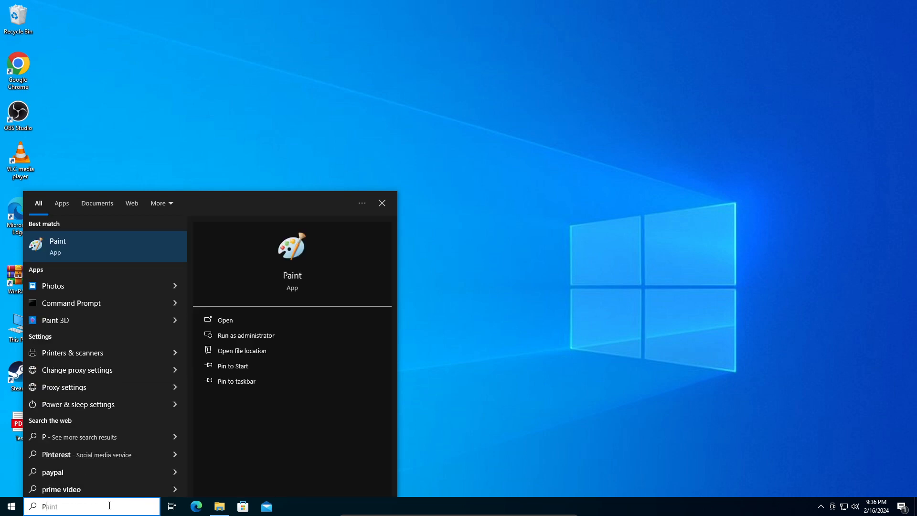
type("apps")
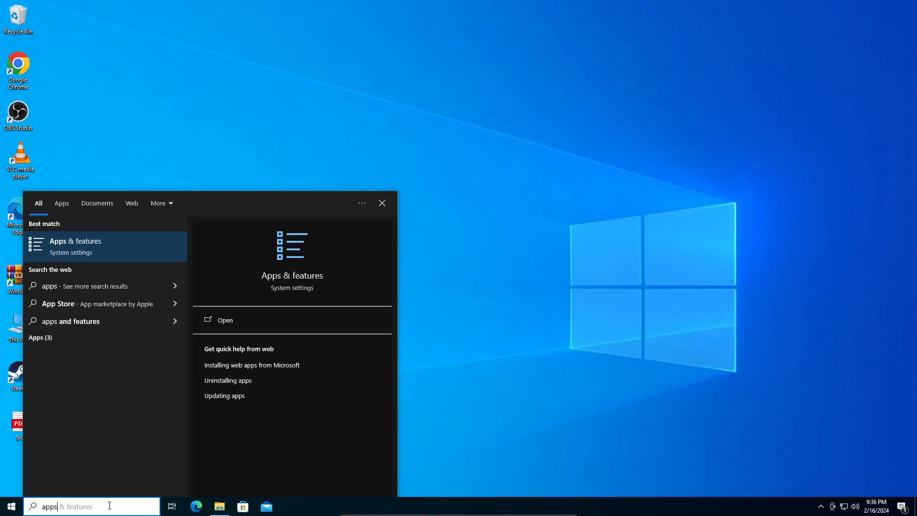
Open Apps & features, scroll to Steam, and start uninstalling it.
left_click(224, 320)
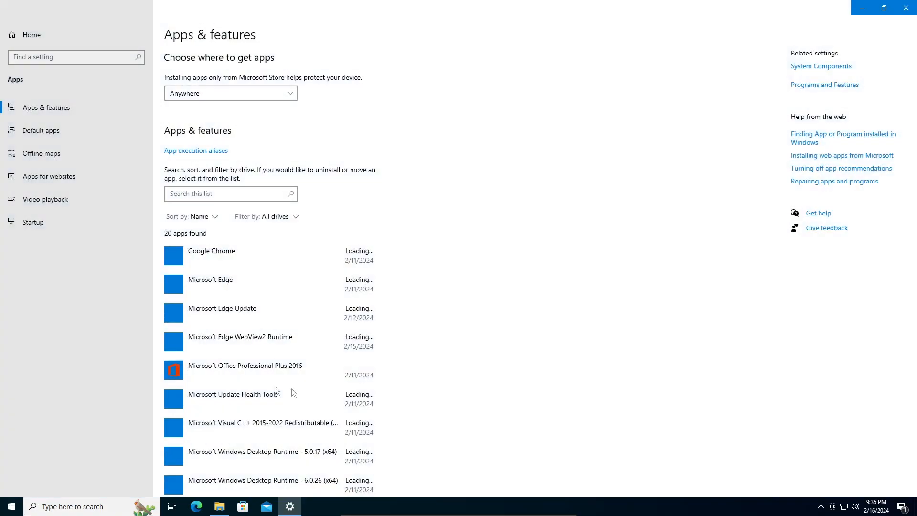
scroll("down", 3)
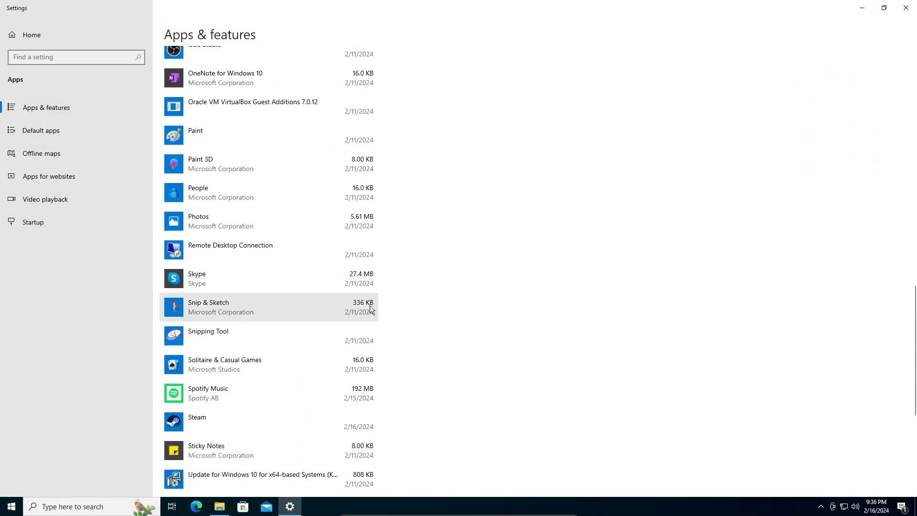
scroll("down", 3)
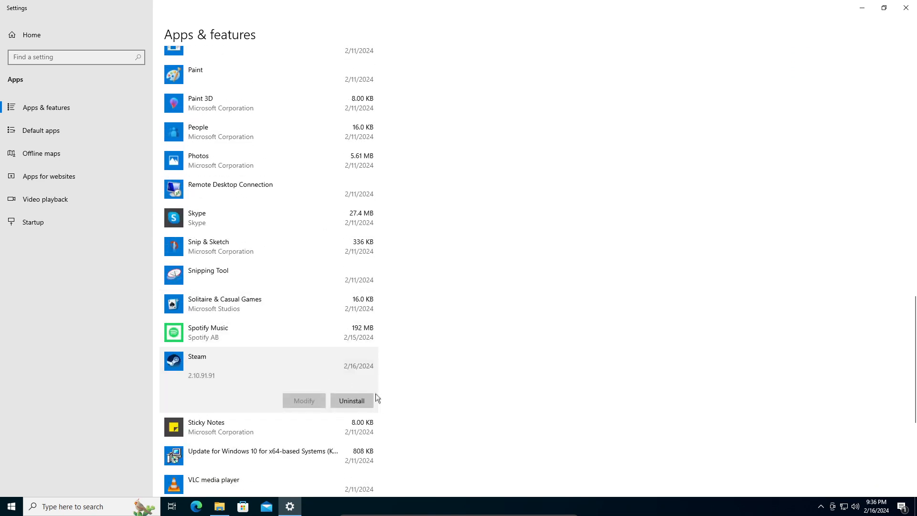
left_click(352, 401)
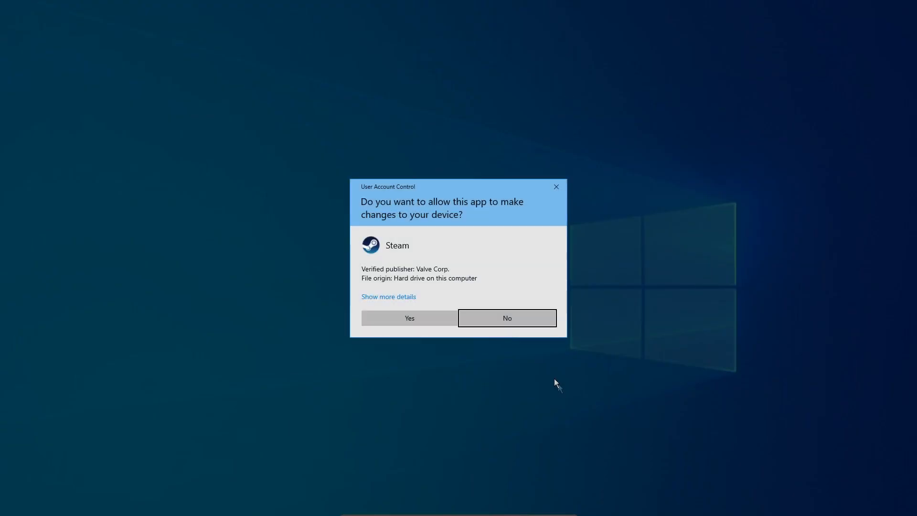
Approve the UAC prompt, run Steam Uninstall with details shown, and close it when done.
left_click(409, 318)
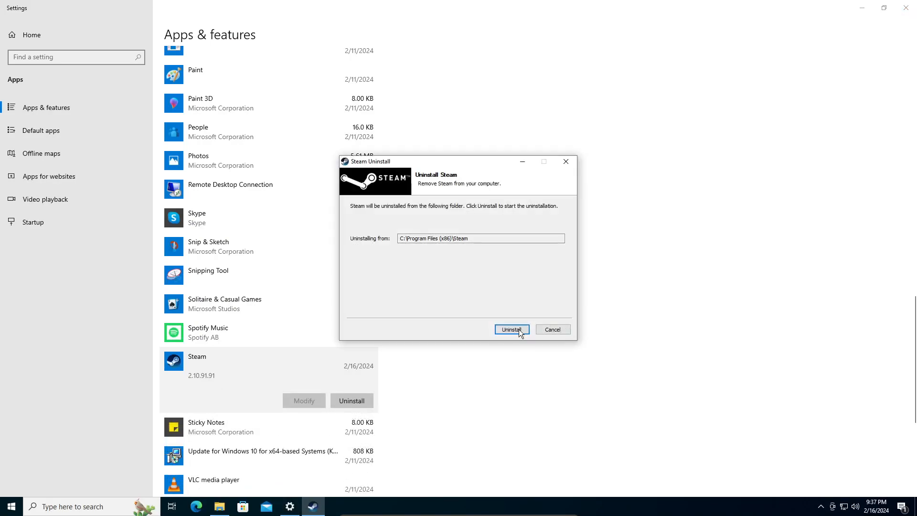
left_click(511, 329)
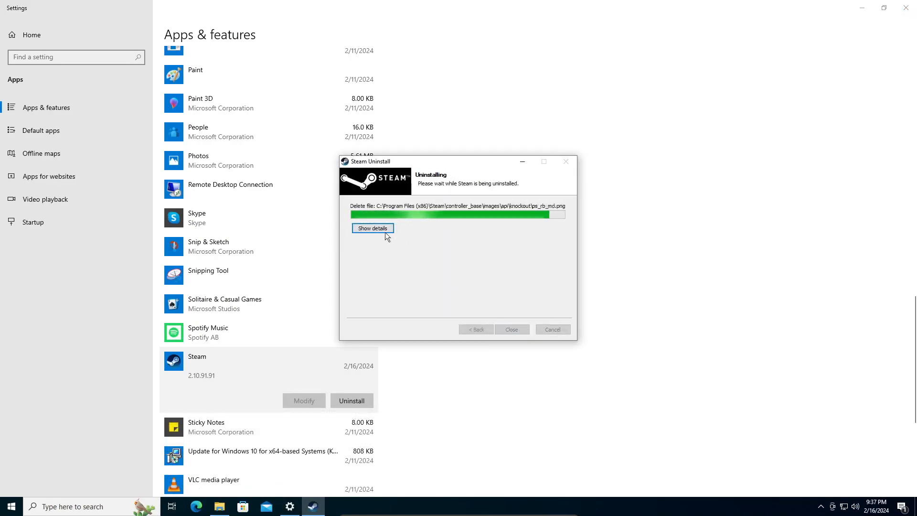
left_click(373, 229)
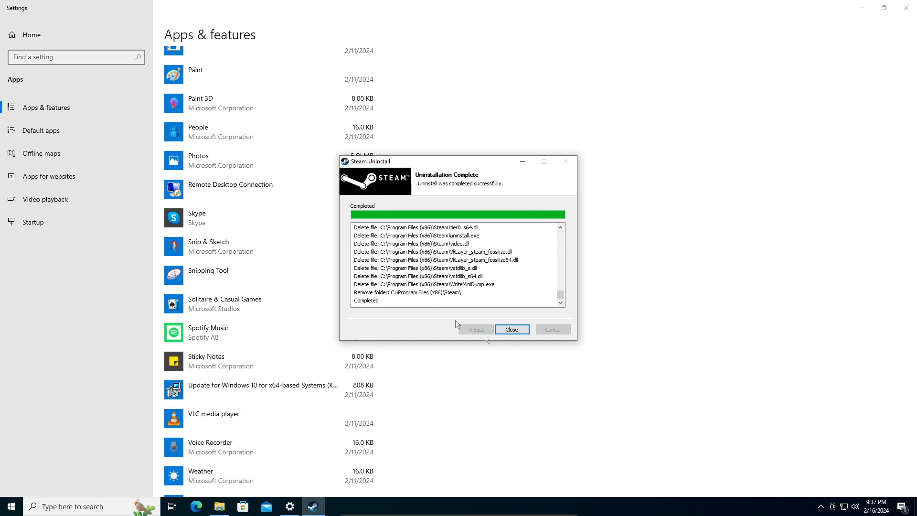
left_click(510, 328)
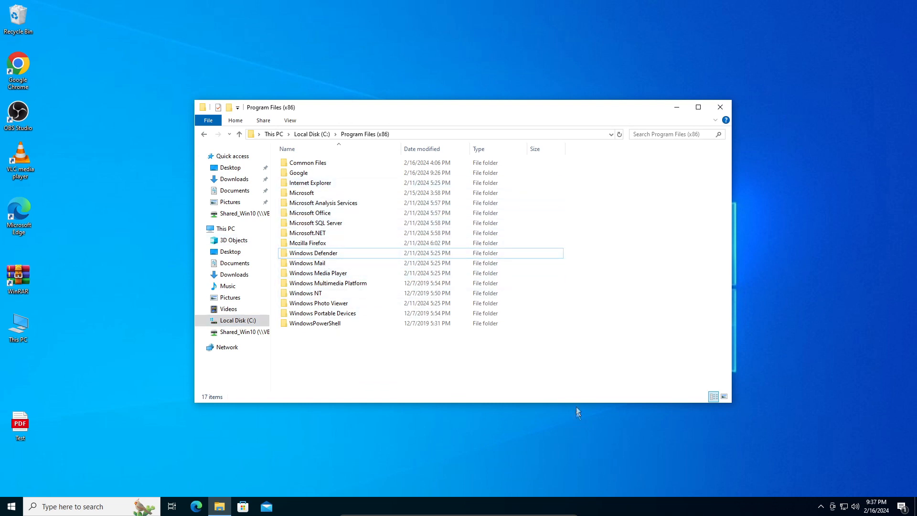
mouse_move(313, 133)
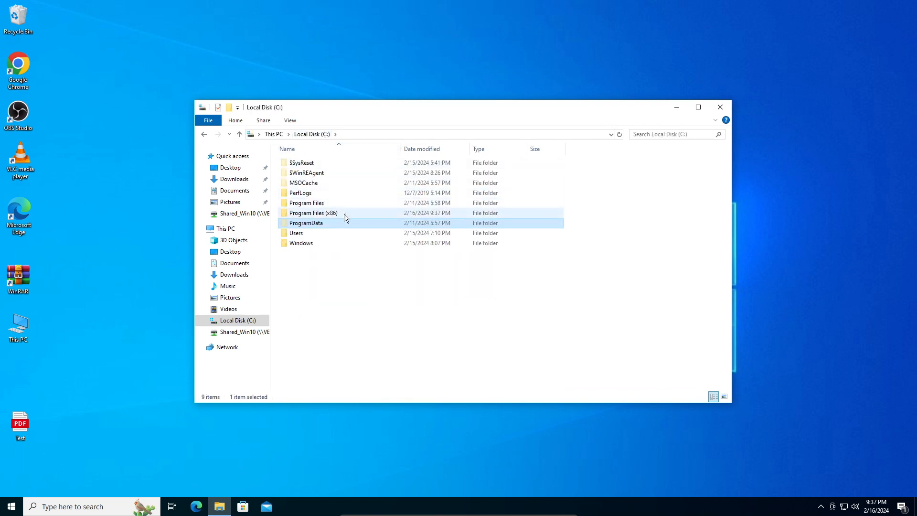
Check Program Files for a leftover Steam folder, then close File Explorer.
double_click(306, 203)
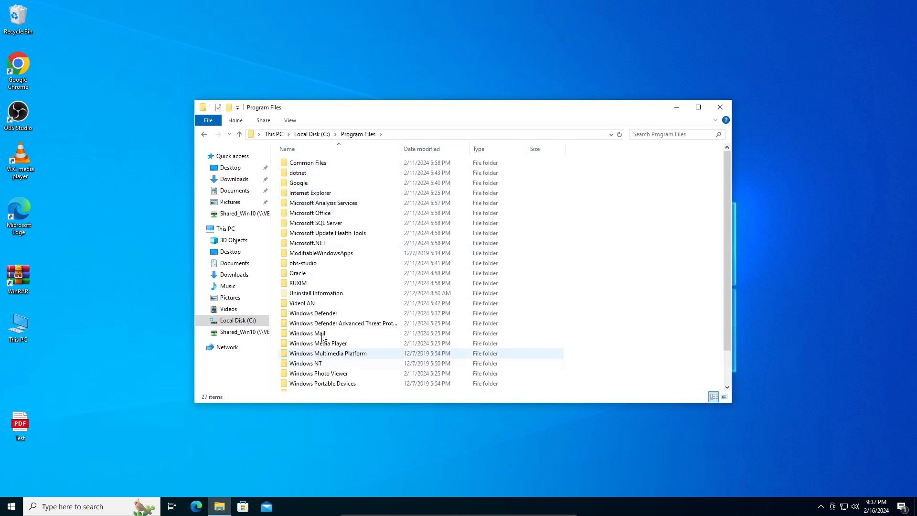
scroll("down", 3)
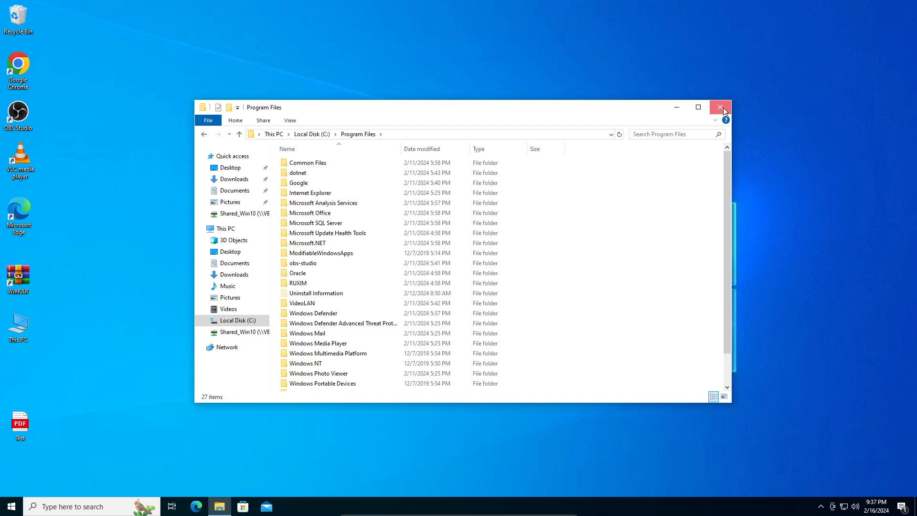
left_click(720, 107)
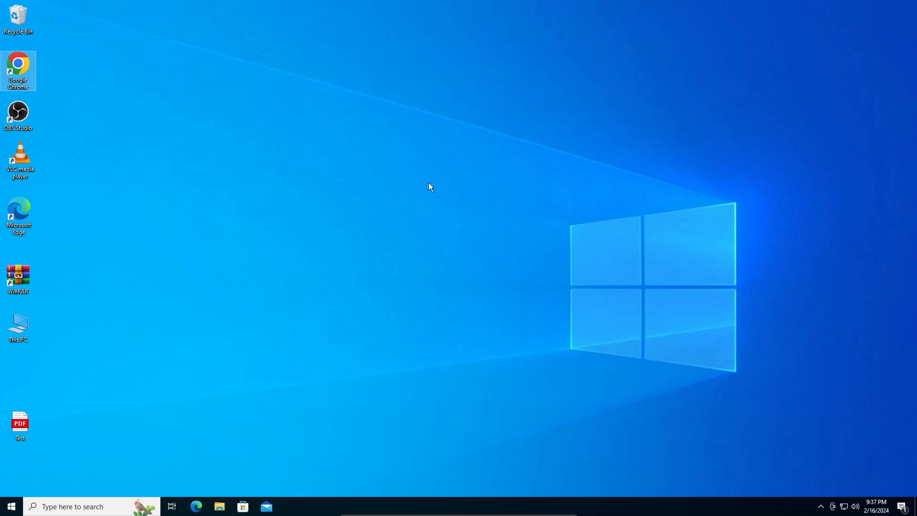
Launch Chrome, go to the Welcome to Steam site, and download the Windows installer.
double_click(18, 66)
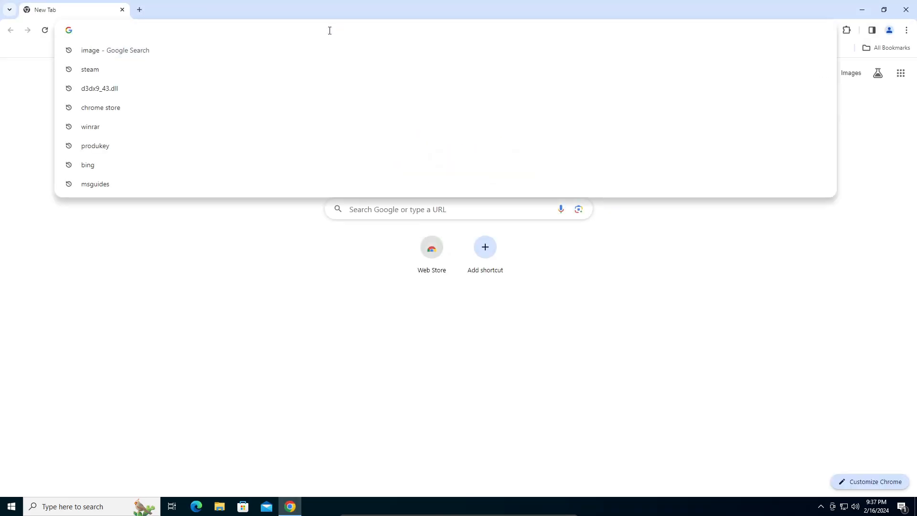
left_click(89, 69)
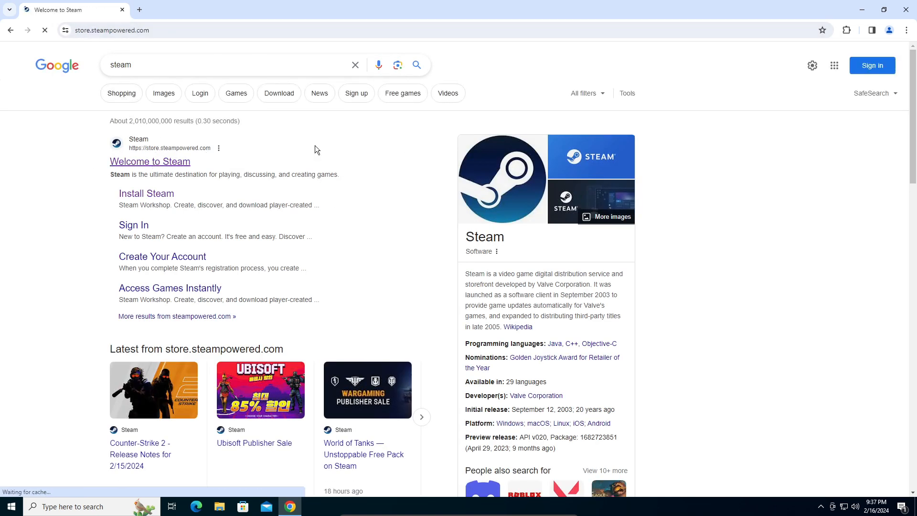
left_click(150, 162)
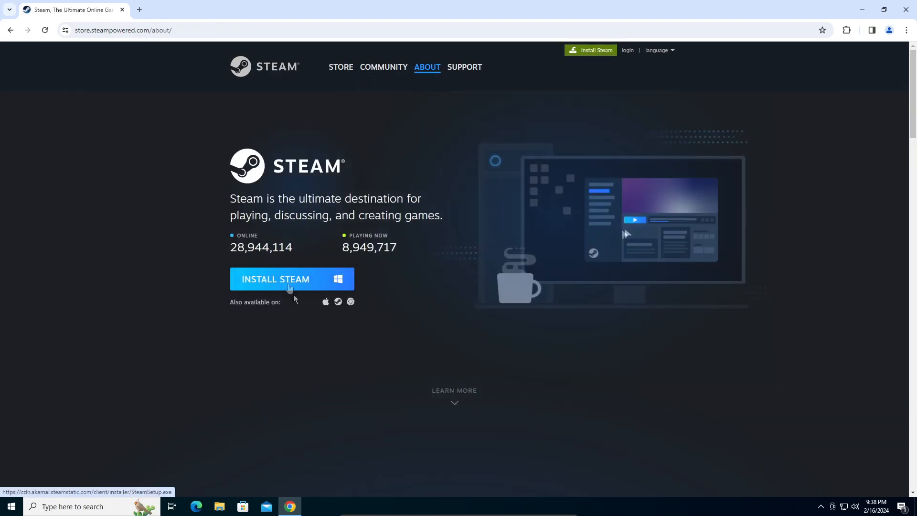
left_click(276, 279)
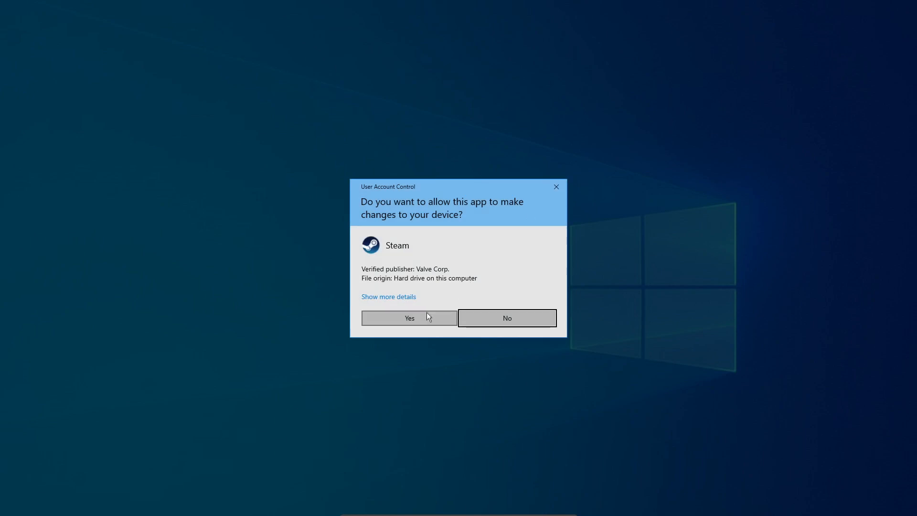
Approve the UAC prompt and advance Steam Setup past the language step.
left_click(409, 318)
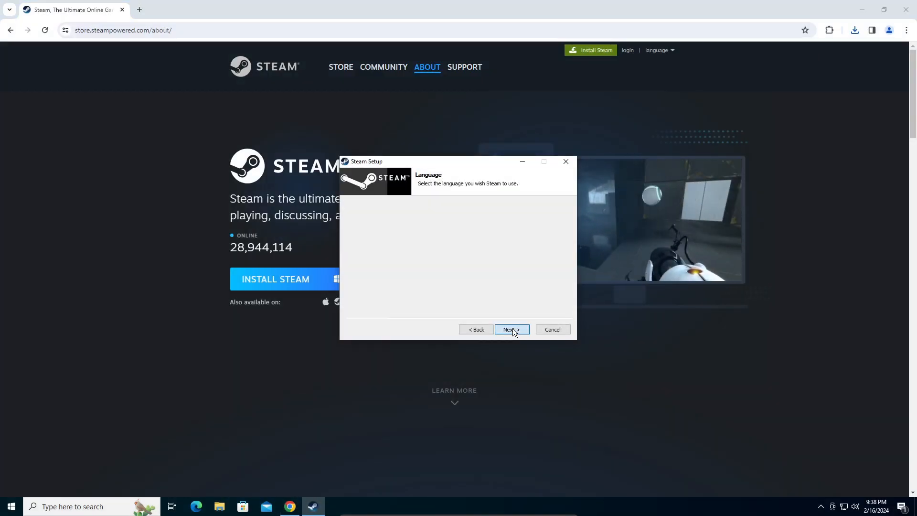
left_click(510, 329)
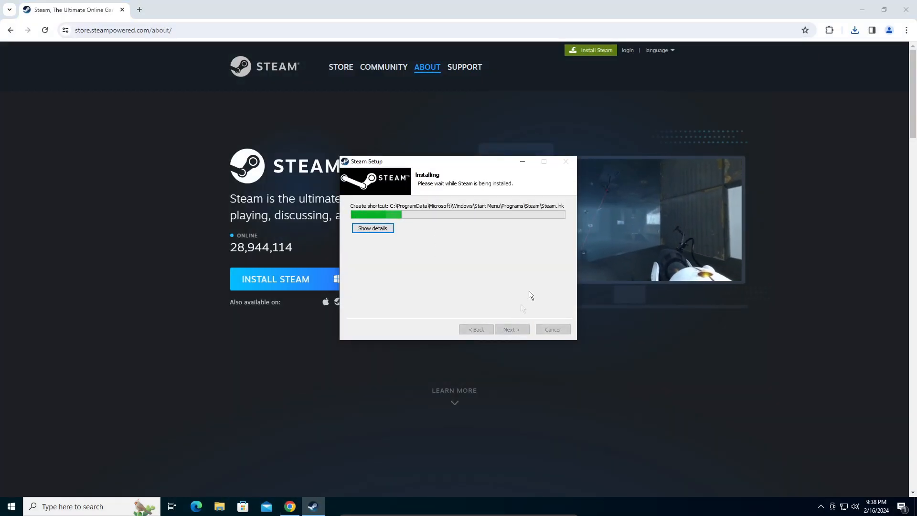